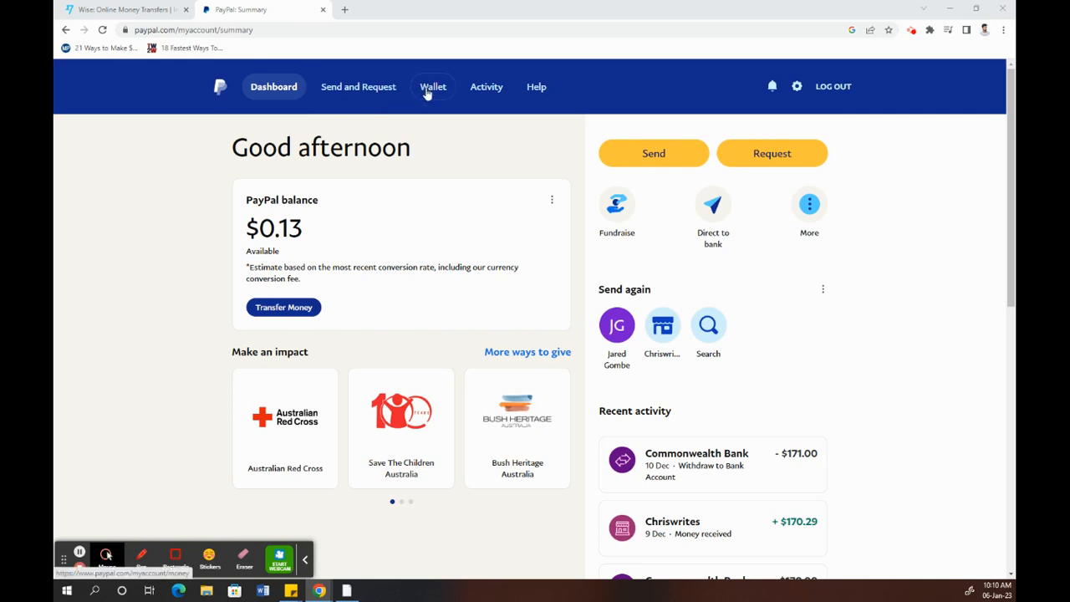
Step: Go to Wallet and start linking a new bank account
{"action": "left_click", "coordinate": [432, 86]}
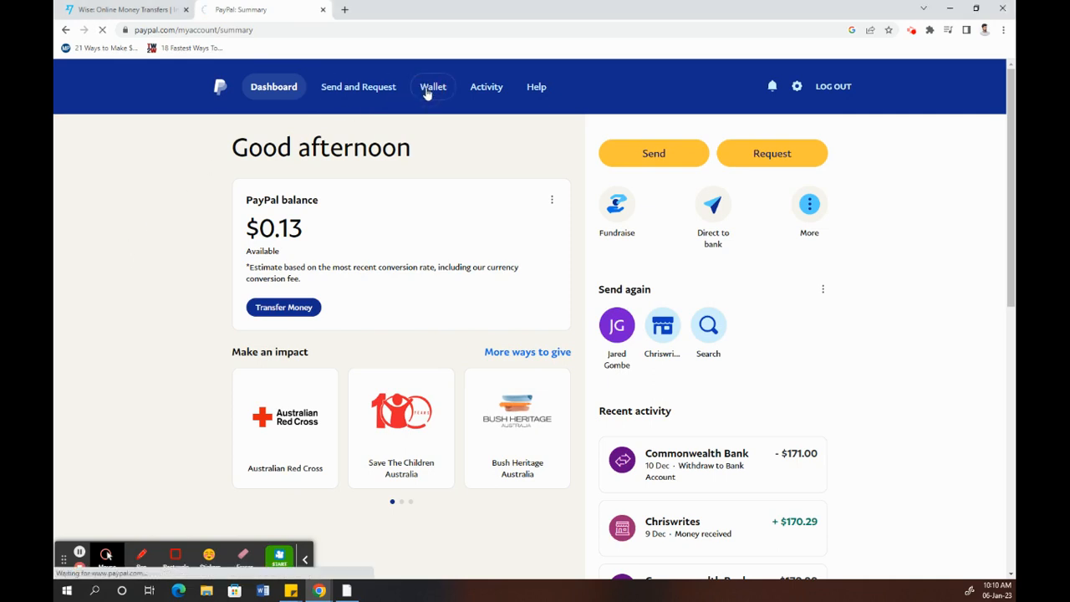
{"action": "left_click", "coordinate": [433, 87]}
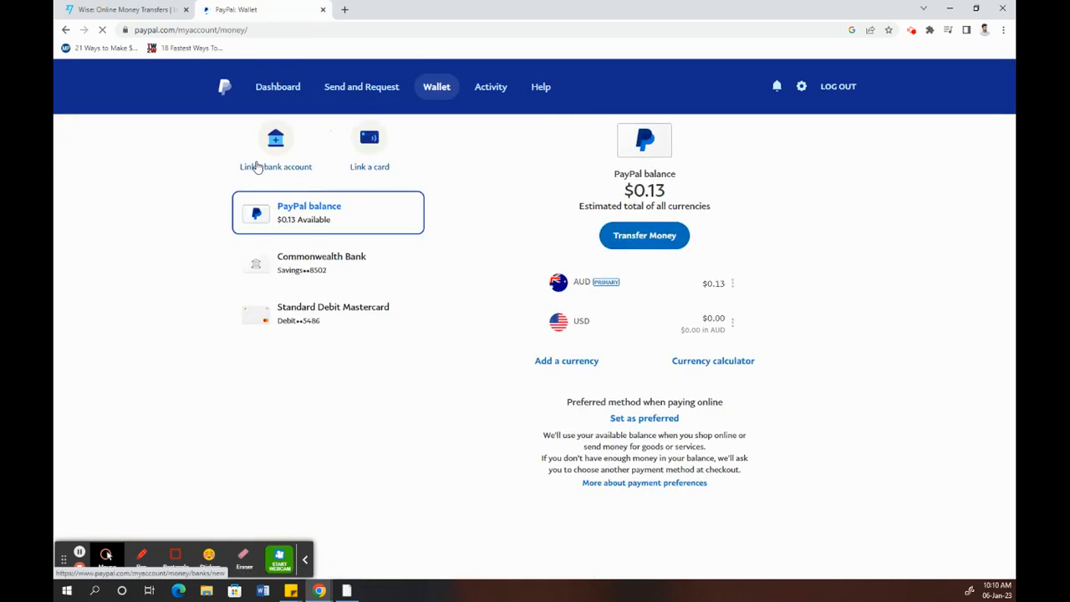
{"action": "left_click", "coordinate": [275, 147]}
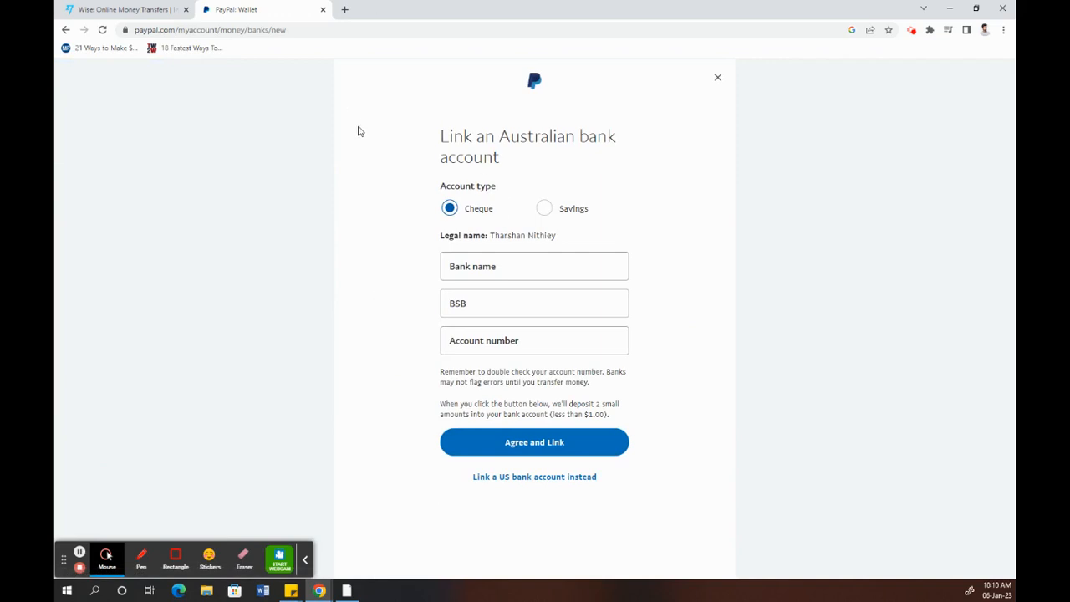
{"action": "mouse_move", "coordinate": [388, 158]}
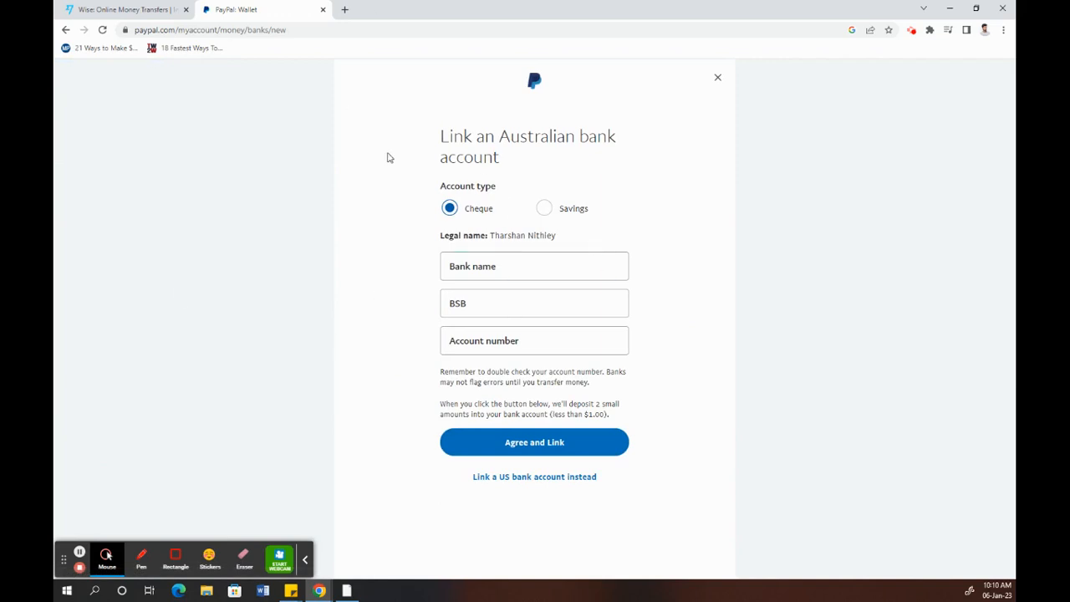
{"action": "mouse_move", "coordinate": [501, 492]}
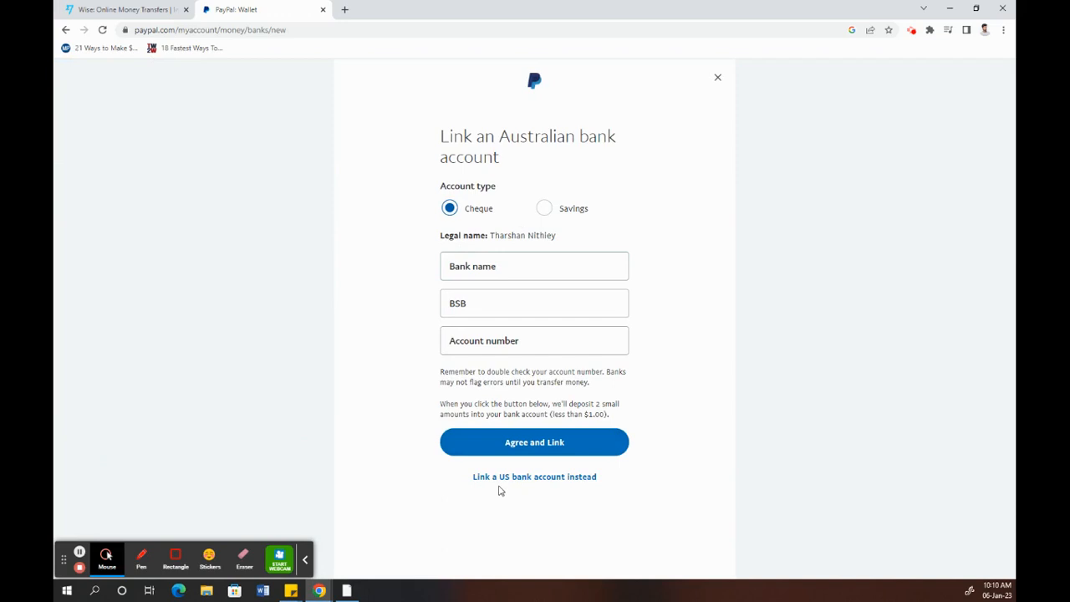
{"action": "mouse_move", "coordinate": [534, 477]}
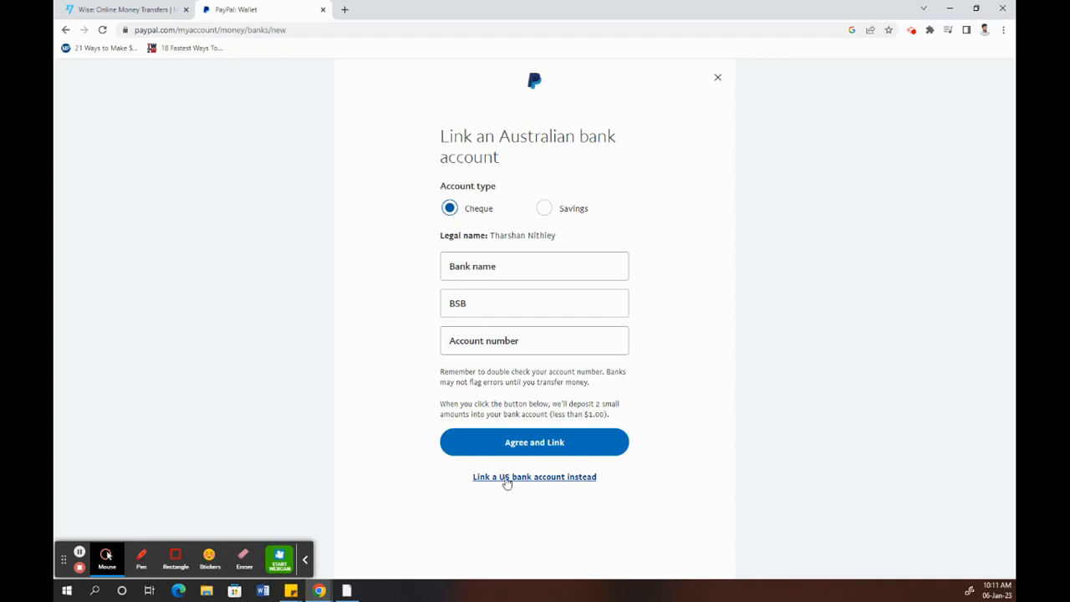
Step: Switch the form to a US bank account and go to the Wise tab
{"action": "left_click", "coordinate": [535, 477]}
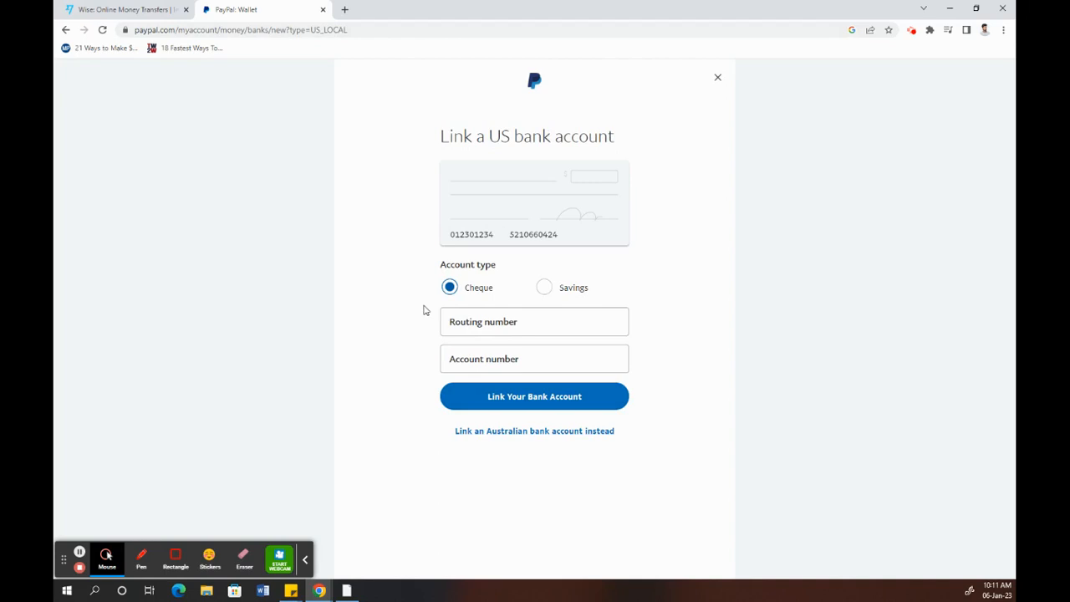
{"action": "left_click", "coordinate": [122, 10]}
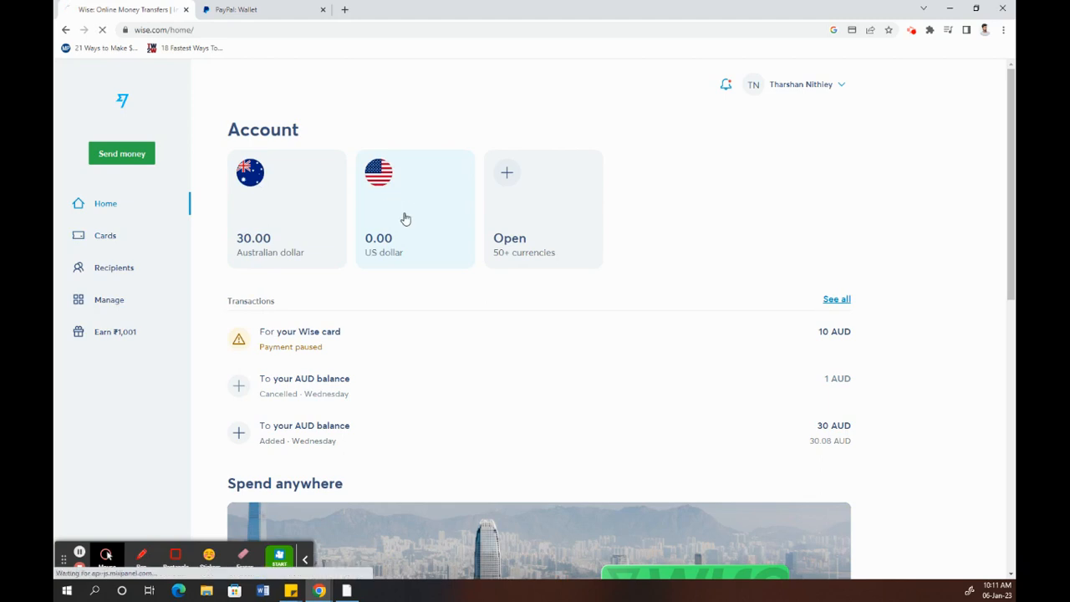
Step: Open the US dollar balance details to view routing and account numbers
{"action": "left_click", "coordinate": [414, 209]}
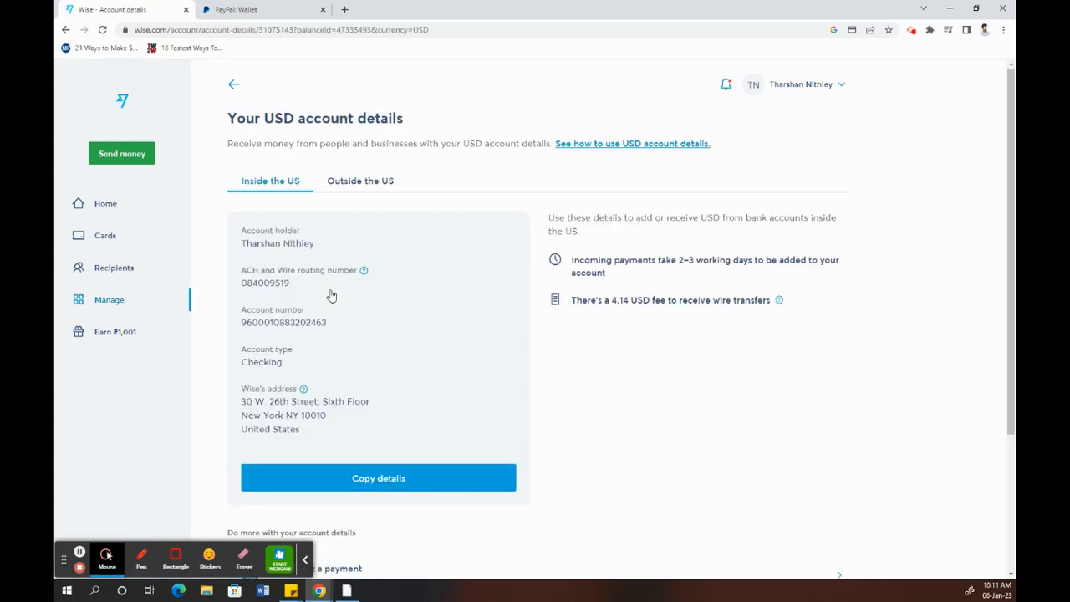
{"action": "scroll", "scroll_direction": "down", "scroll_amount": 3}
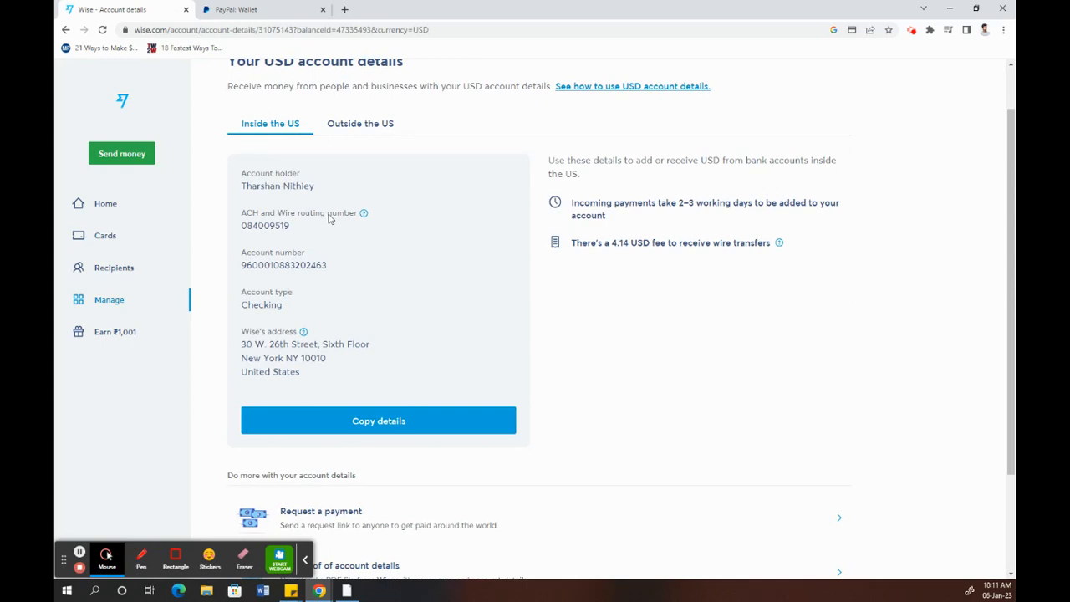
Step: Return to the PayPal tab with the US bank-linking form
{"action": "left_click", "coordinate": [251, 9]}
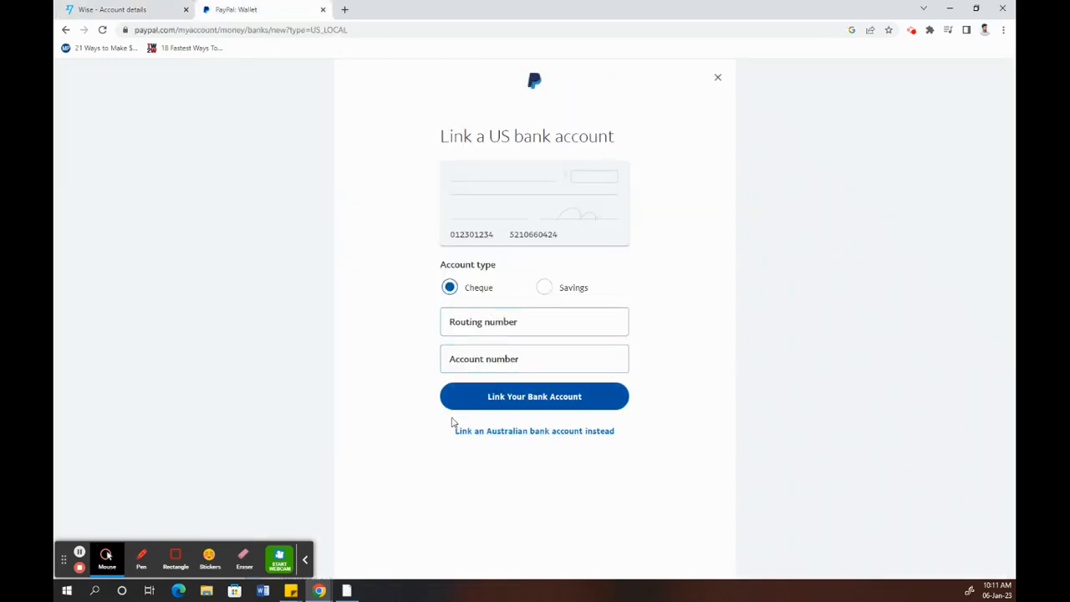
{"action": "mouse_move", "coordinate": [504, 403]}
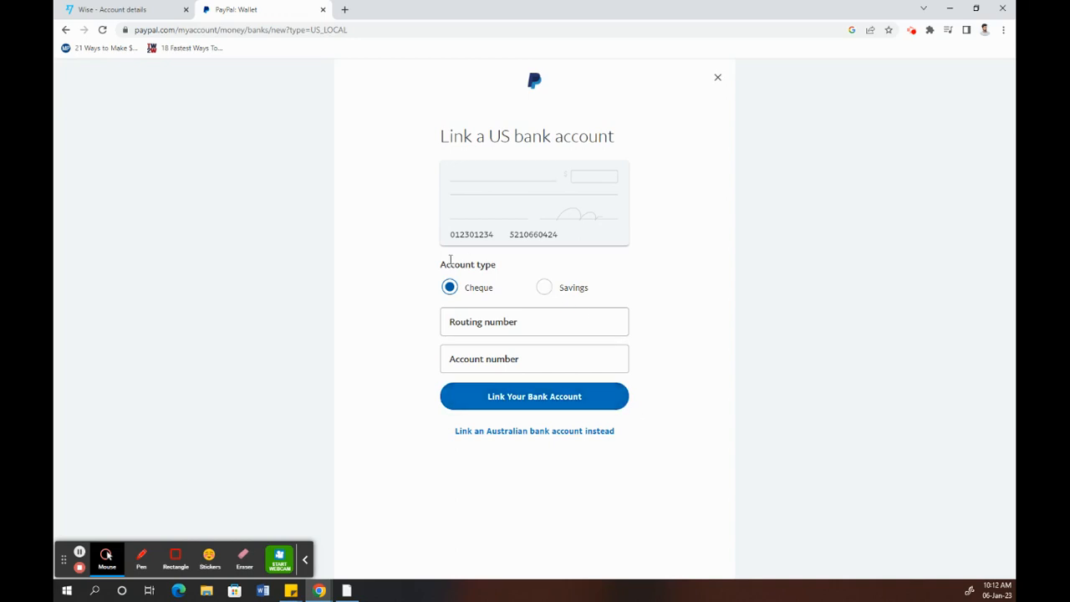
{"action": "mouse_move", "coordinate": [289, 351]}
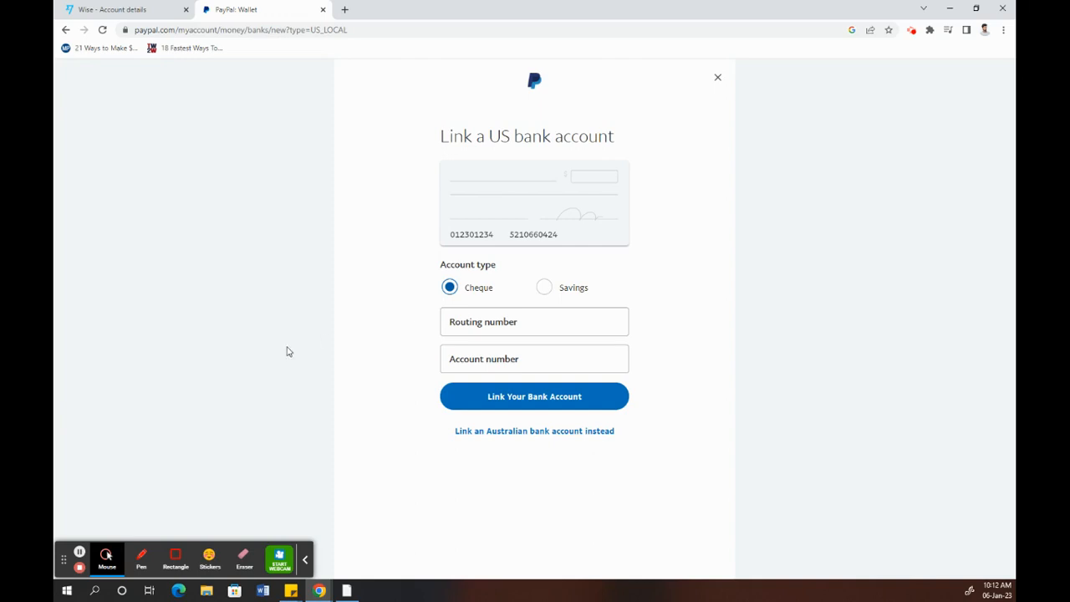
{"action": "mouse_move", "coordinate": [82, 449]}
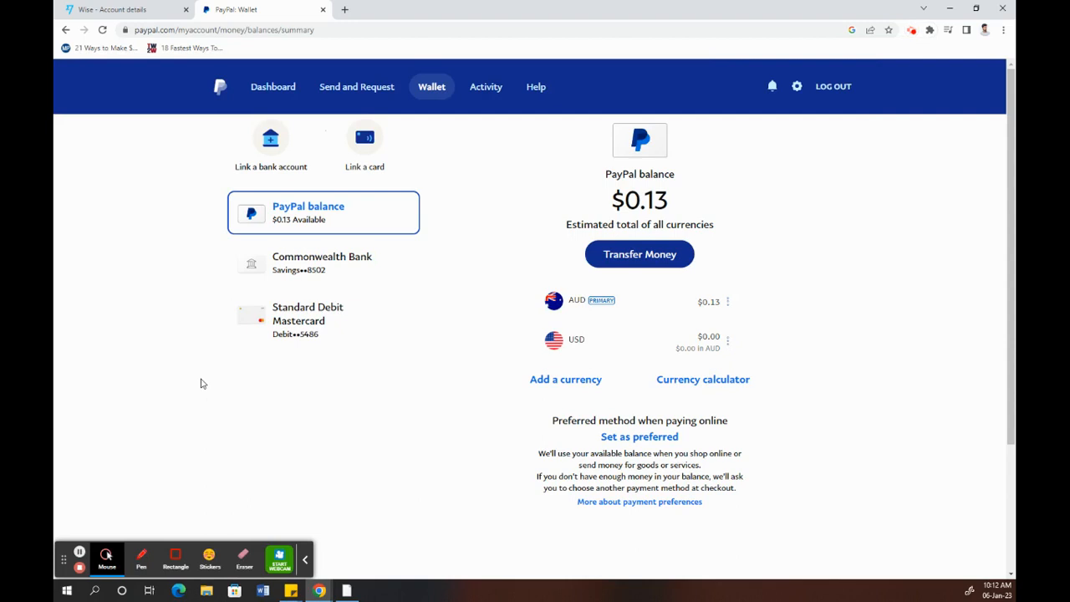
{"action": "mouse_move", "coordinate": [209, 384]}
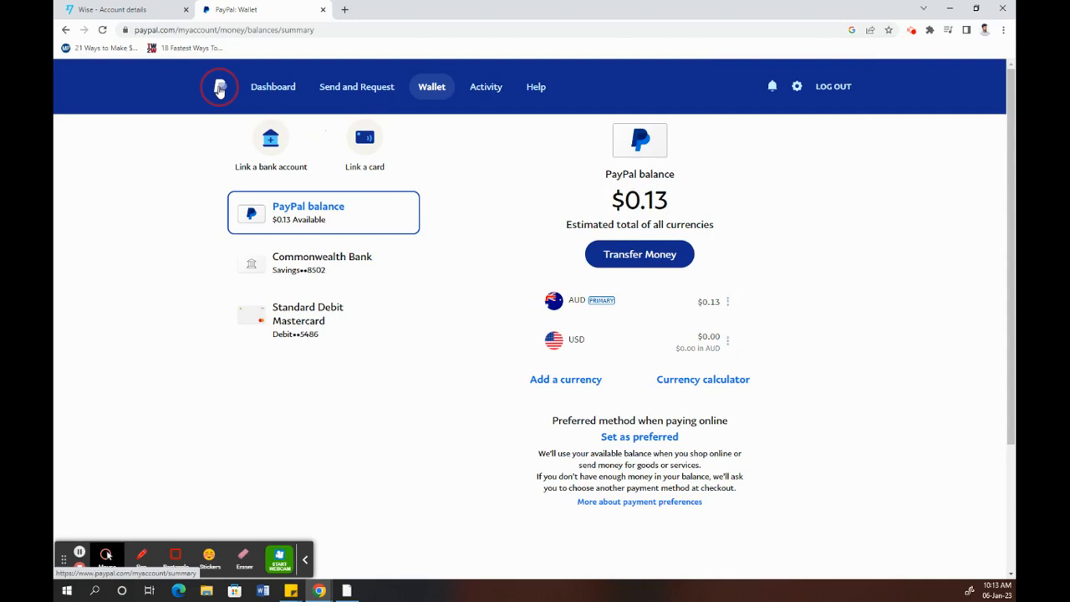
Step: From the PayPal dashboard, choose Transfer Money, then transfer to your bank account
{"action": "left_click", "coordinate": [219, 86]}
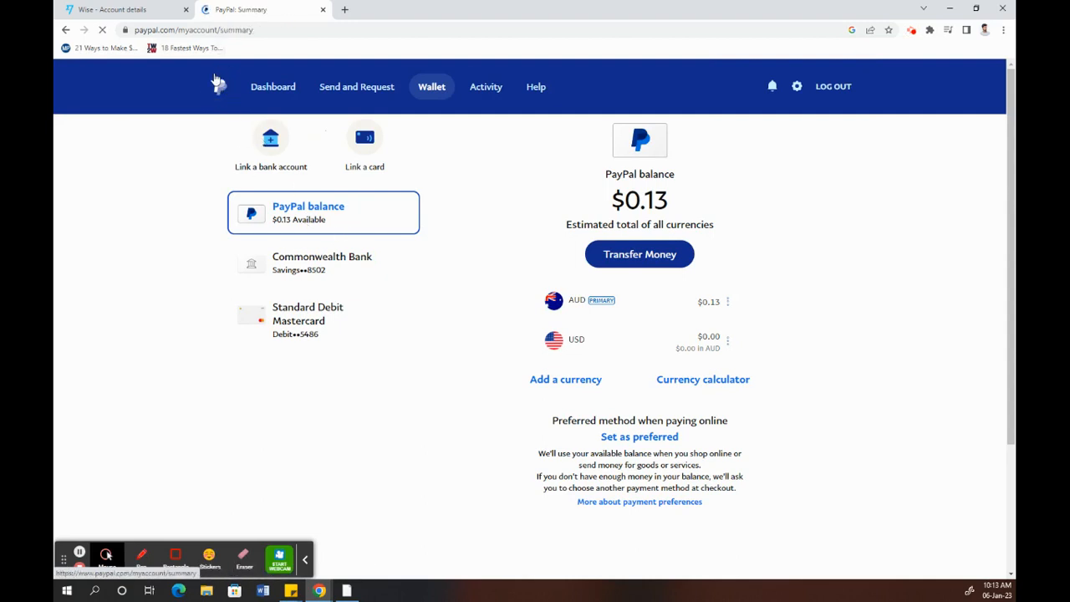
{"action": "left_click", "coordinate": [273, 86]}
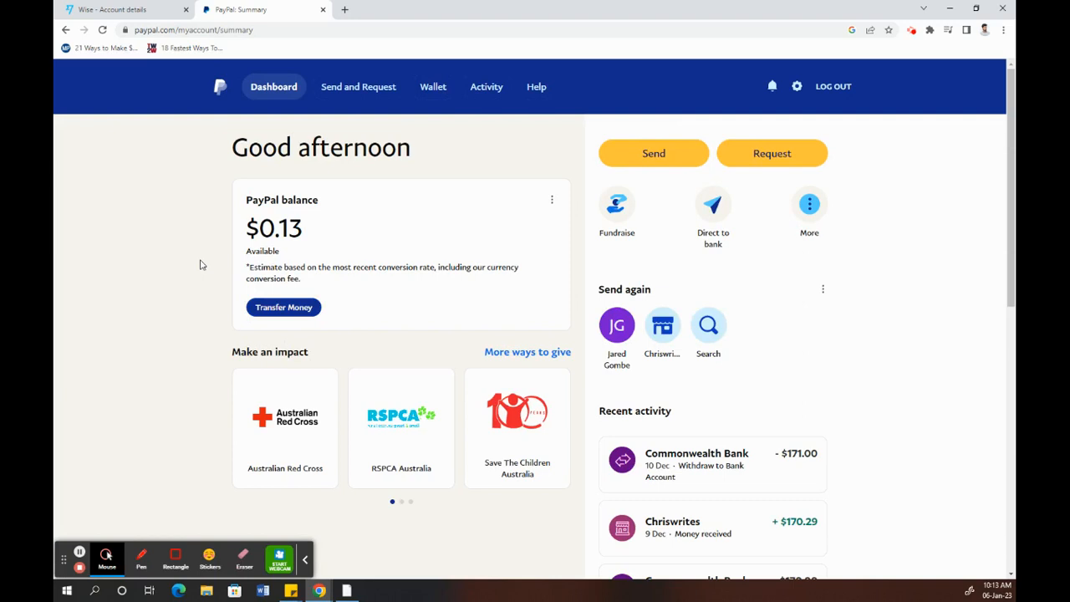
{"action": "left_click", "coordinate": [284, 307]}
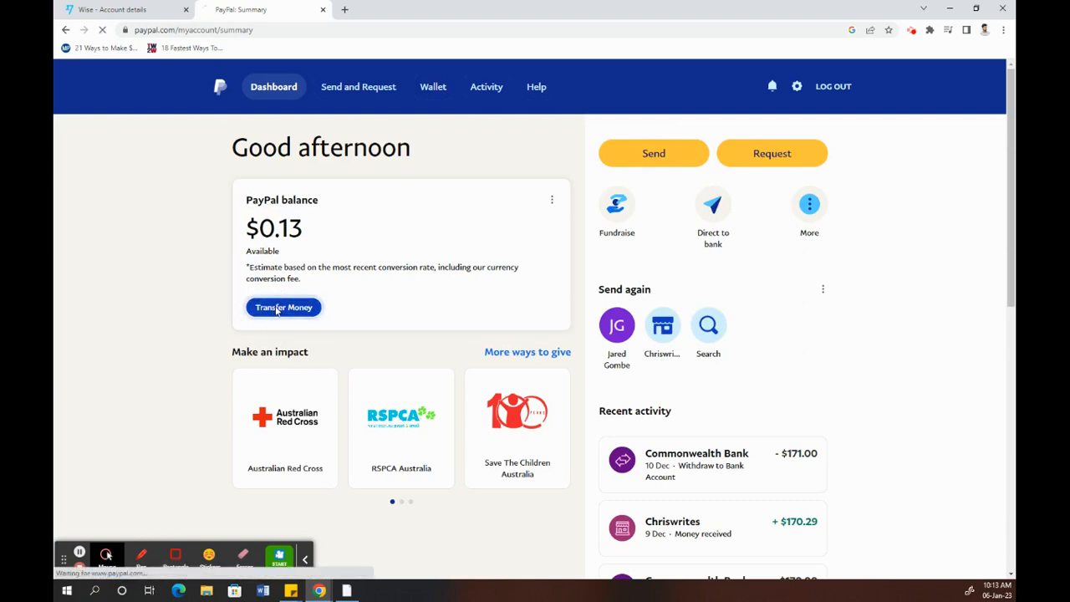
{"action": "left_click", "coordinate": [282, 307]}
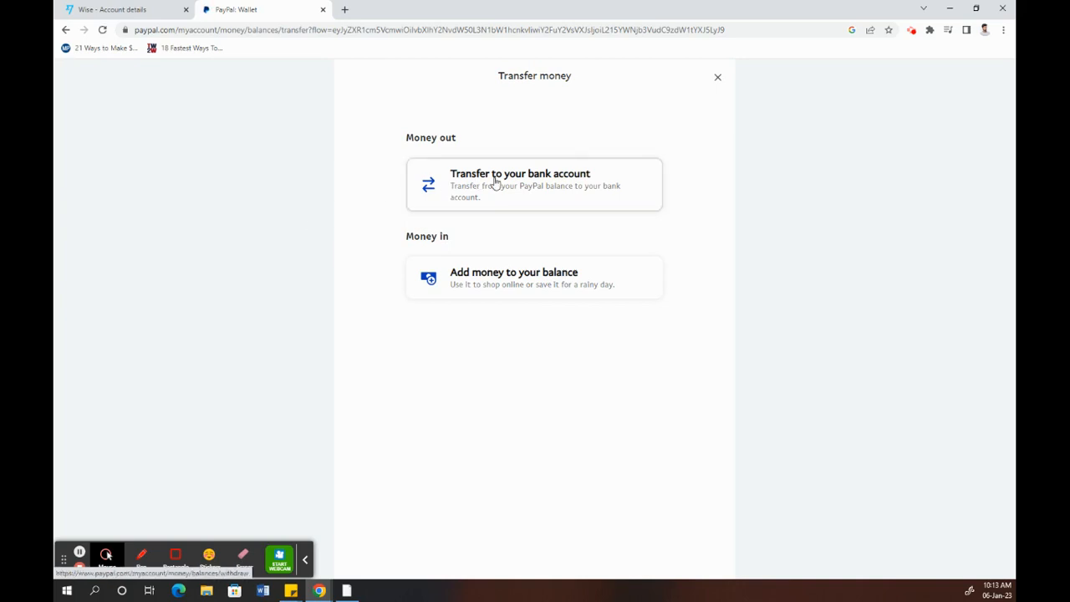
{"action": "left_click", "coordinate": [533, 184]}
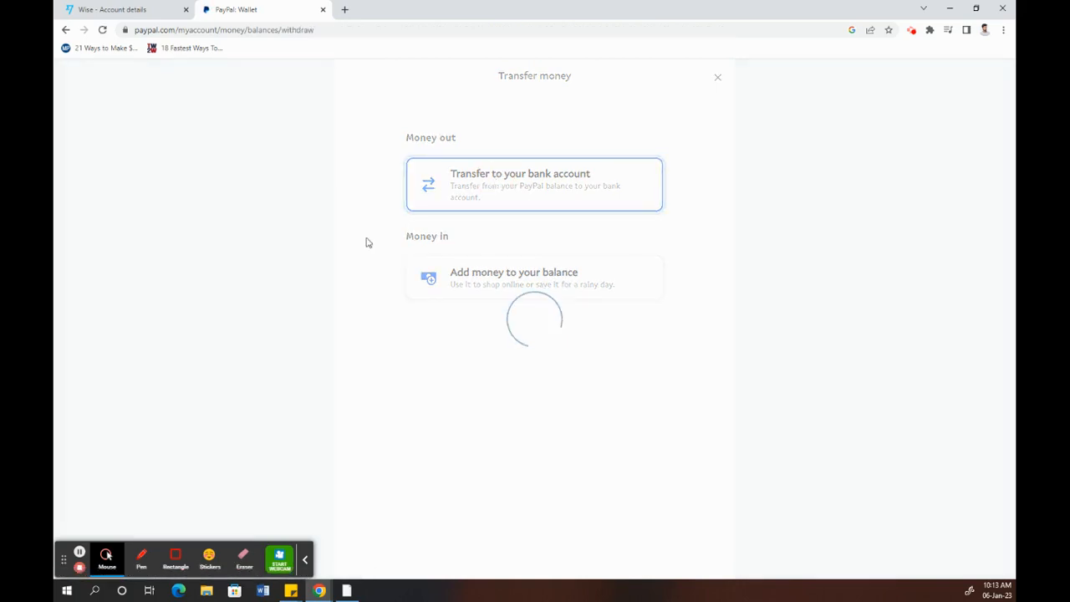
Step: Bring up the bank transfer page with Instant (1% fee) and free Standard options
{"action": "left_click", "coordinate": [534, 184]}
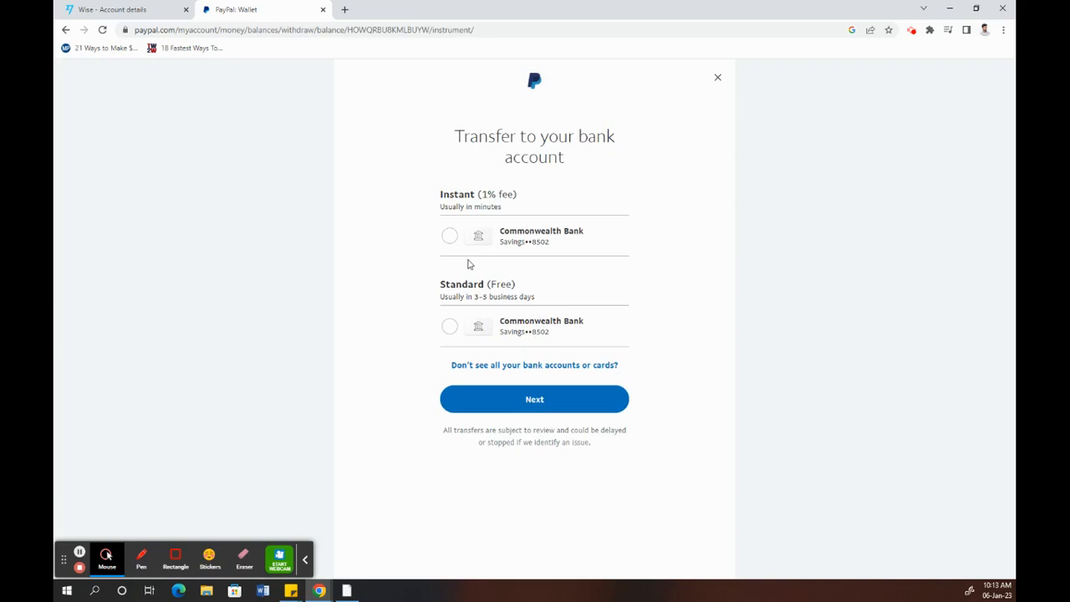
{"action": "mouse_move", "coordinate": [481, 255]}
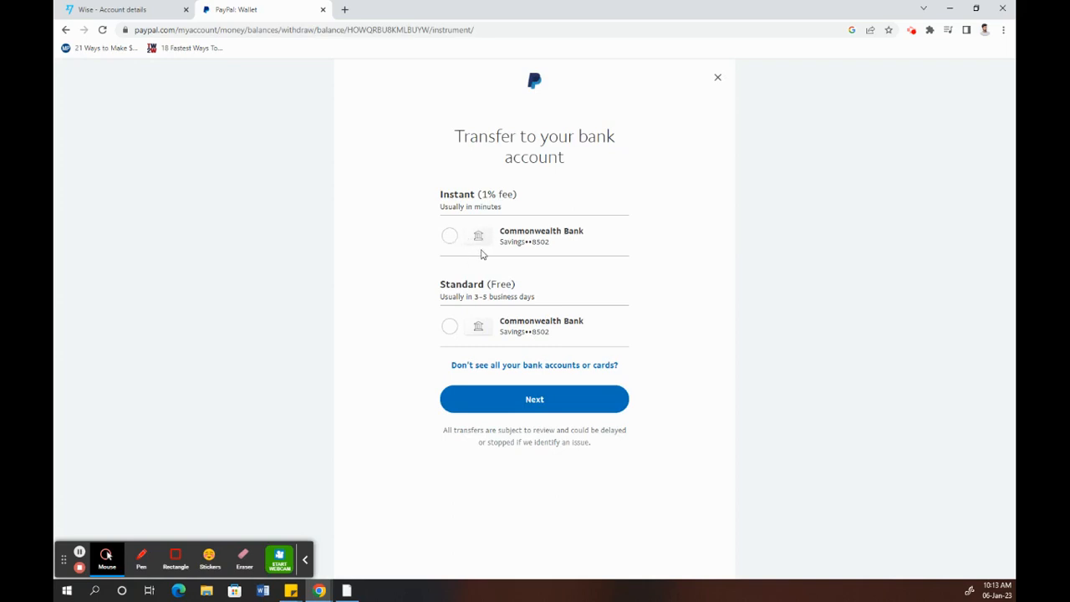
{"action": "mouse_move", "coordinate": [477, 286]}
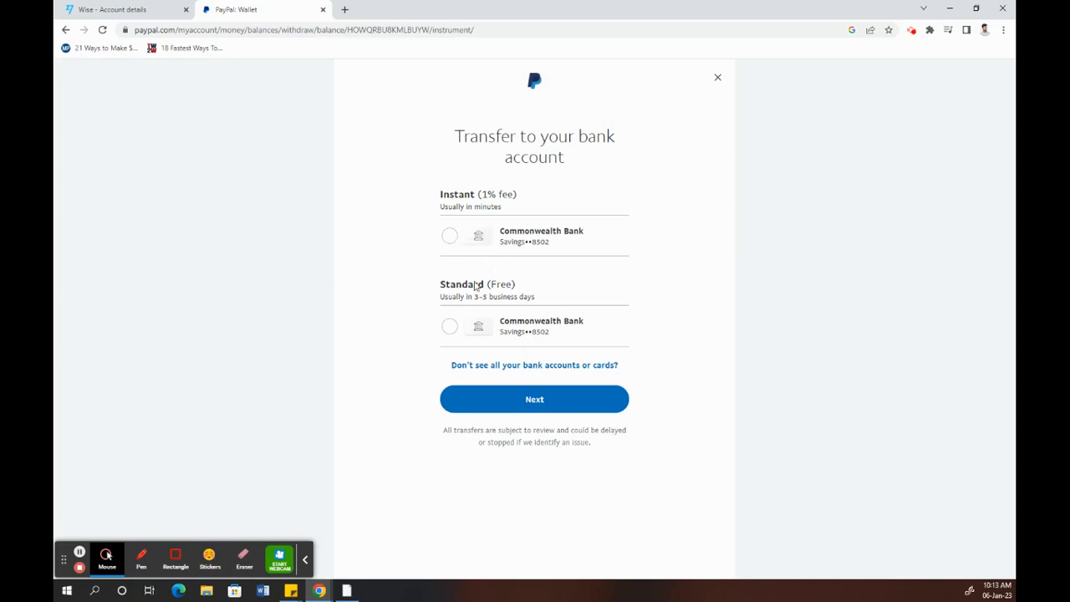
{"action": "mouse_move", "coordinate": [492, 399]}
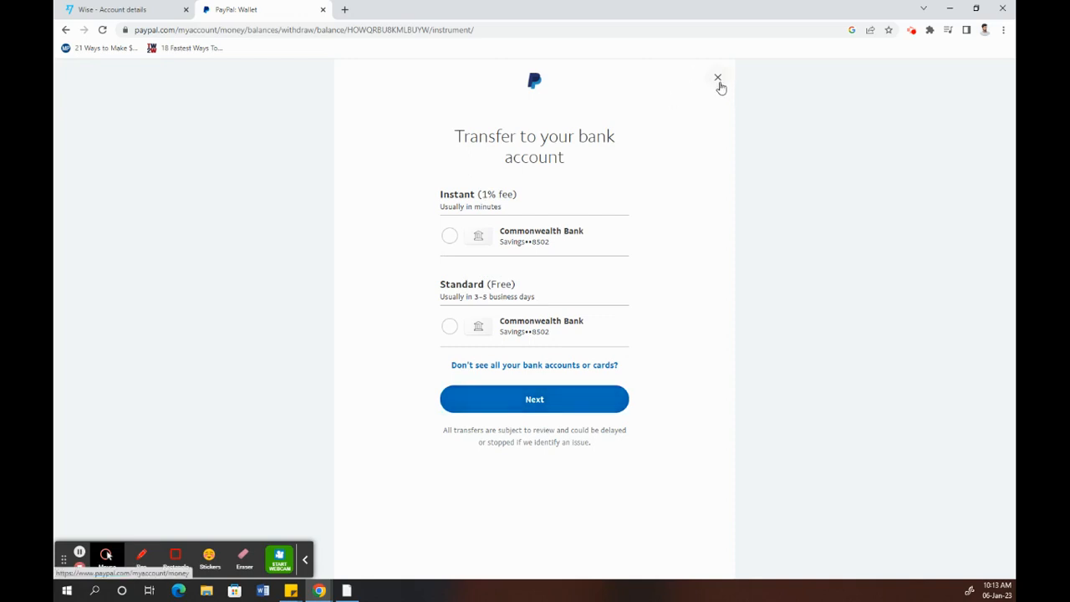
{"action": "mouse_move", "coordinate": [611, 209]}
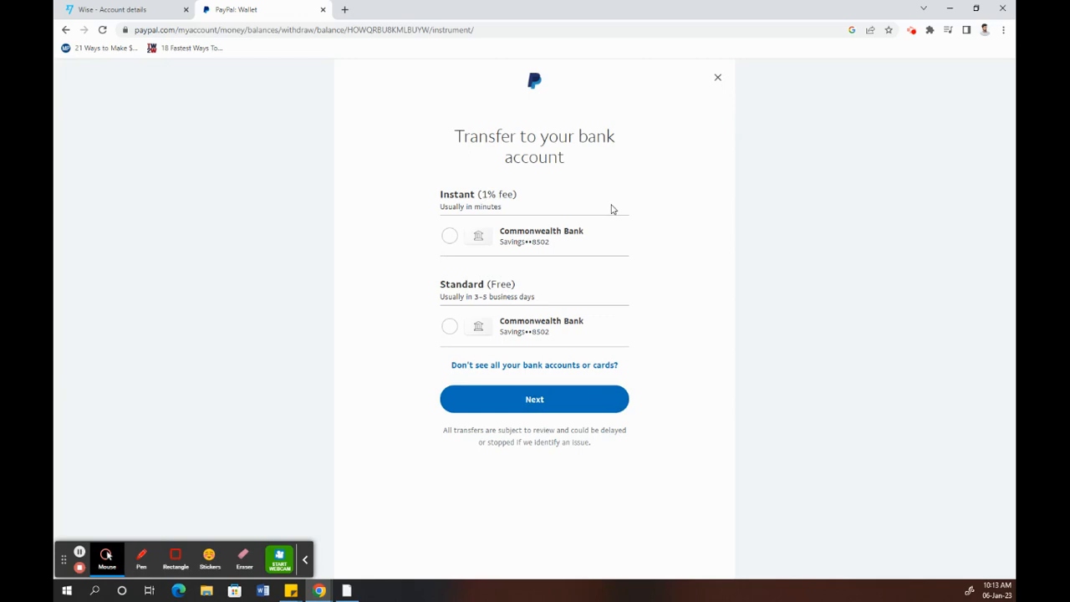
{"action": "mouse_move", "coordinate": [170, 410]}
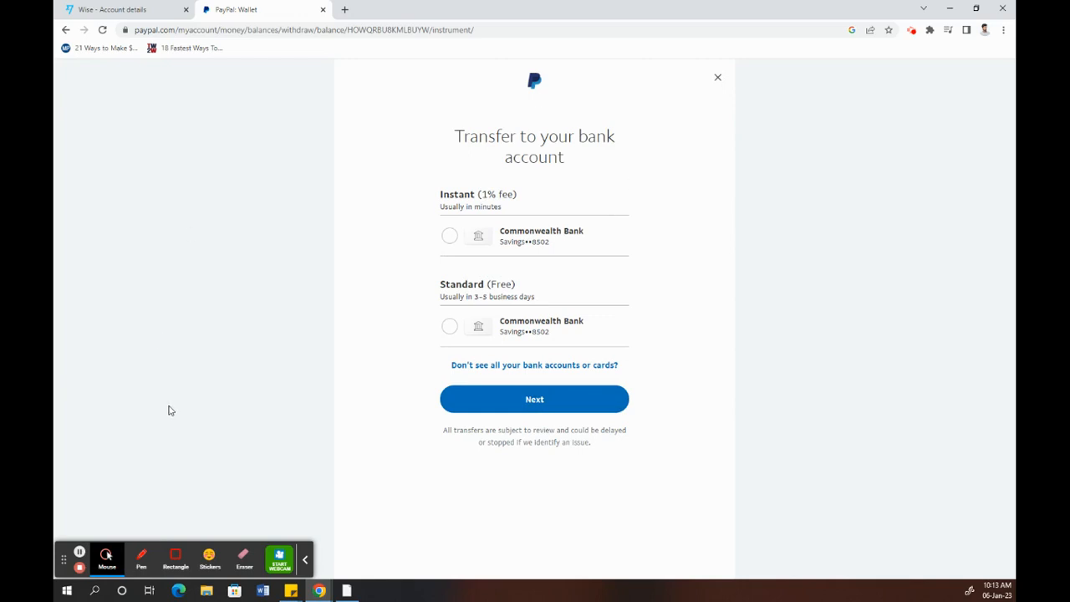